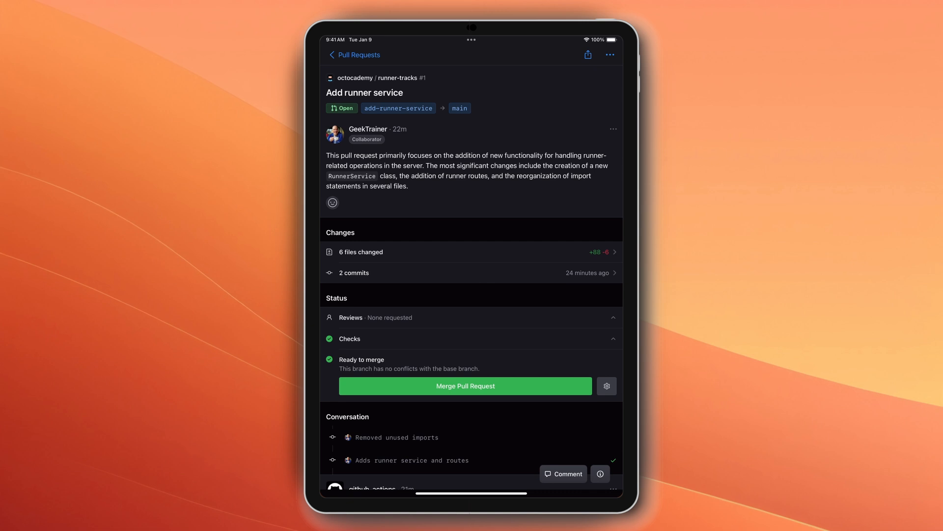
- Review the Add runner service pull request and show its extra actions menu
scroll(down, 3)
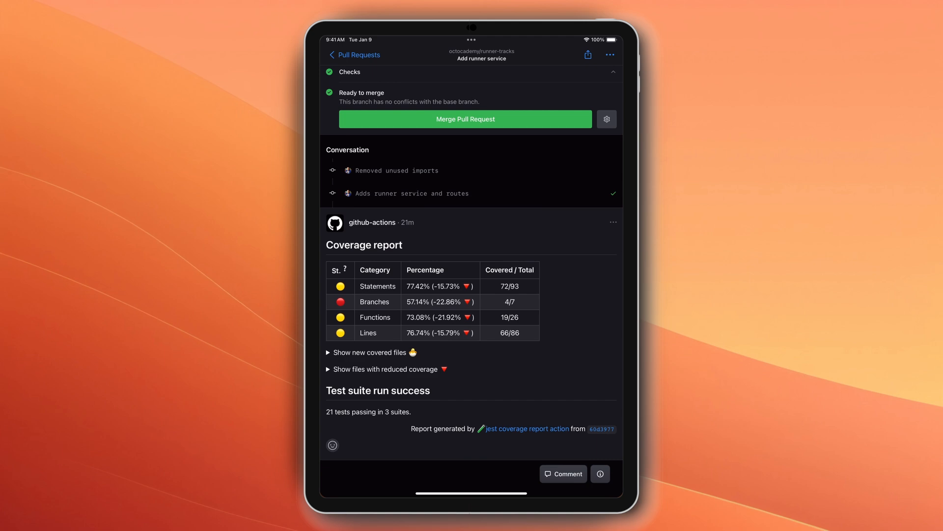
click(611, 54)
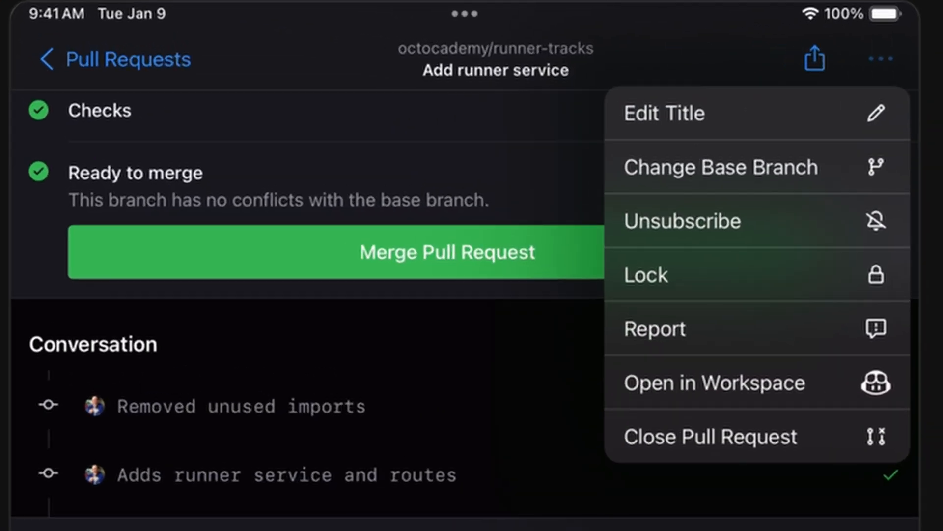
- Start a Workspace task 'Create tests for runner route and runner service' and review the specification
click(714, 382)
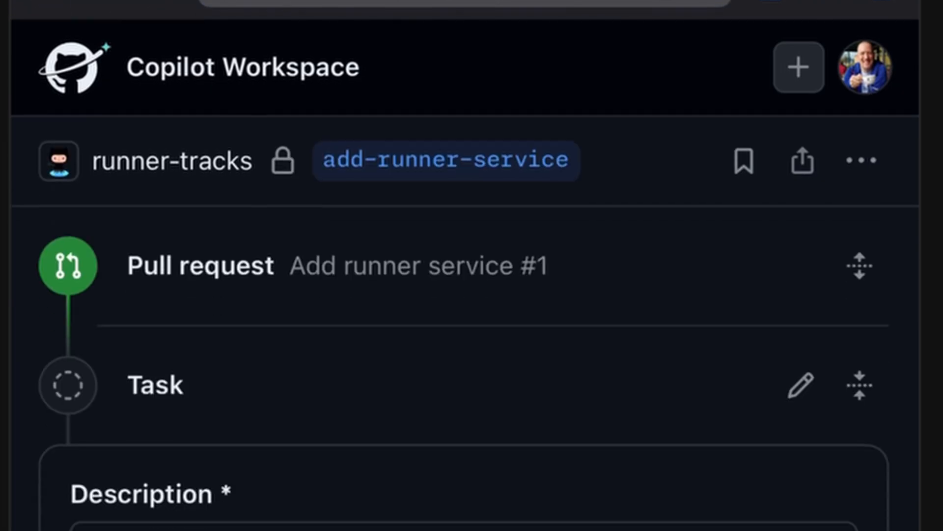
text(Create tests for run)
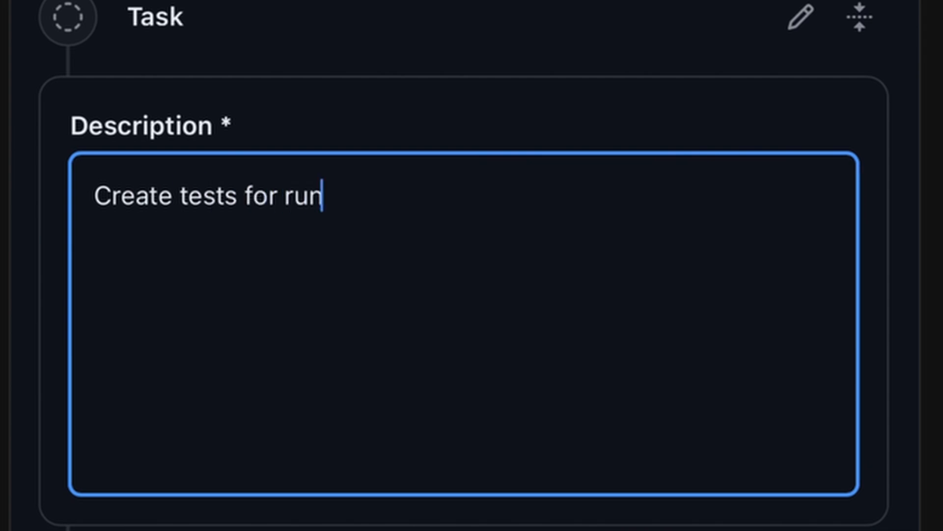
text(ner route and runner service)
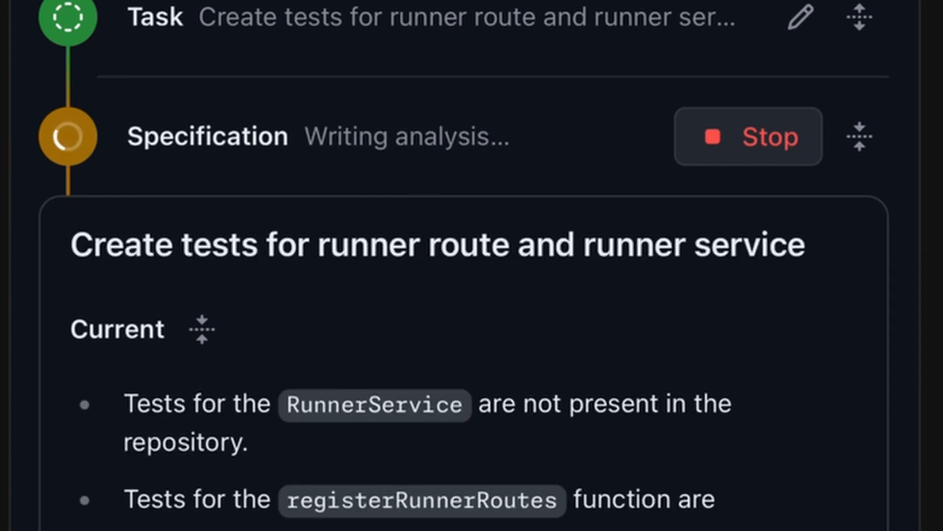
scroll(down, 3)
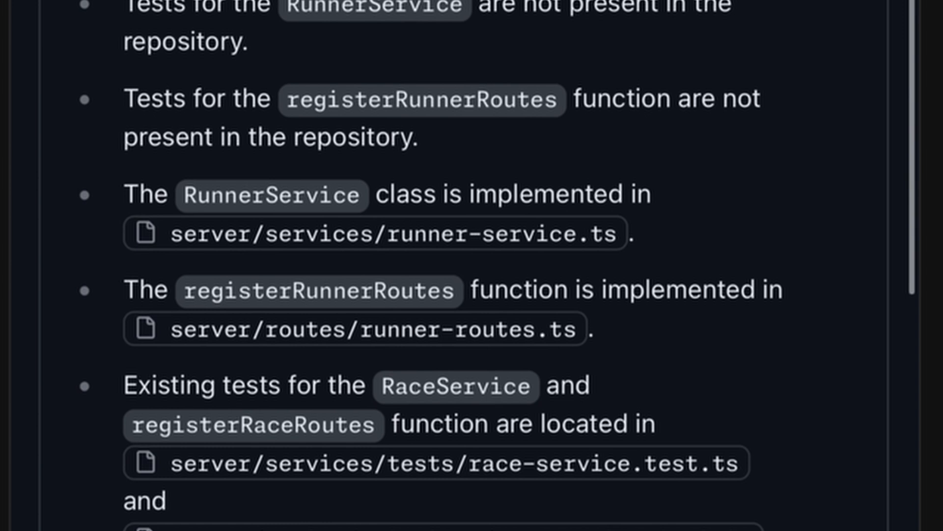
scroll(down, 3)
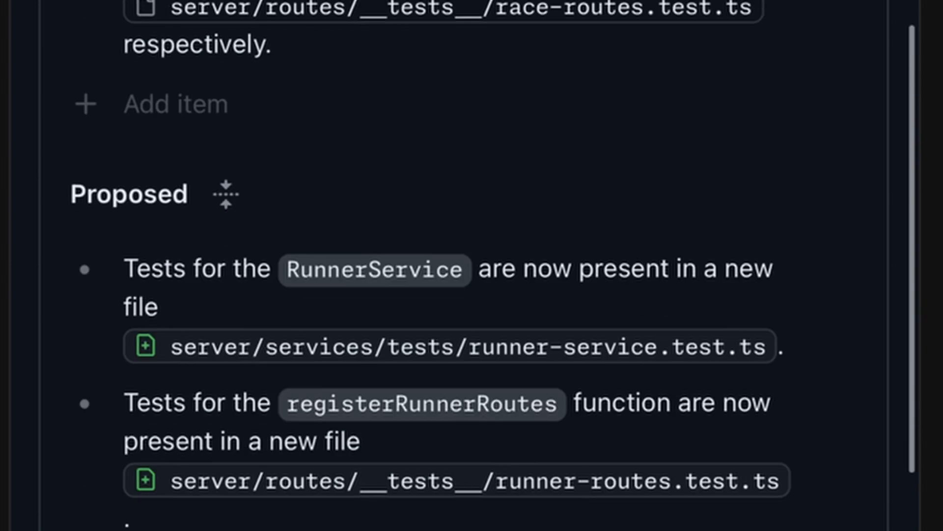
scroll(down, 3)
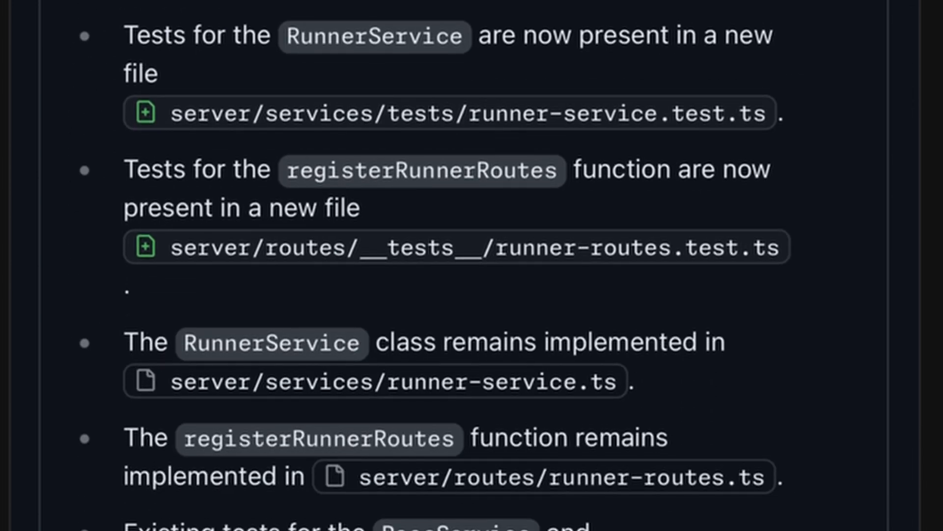
scroll(down, 3)
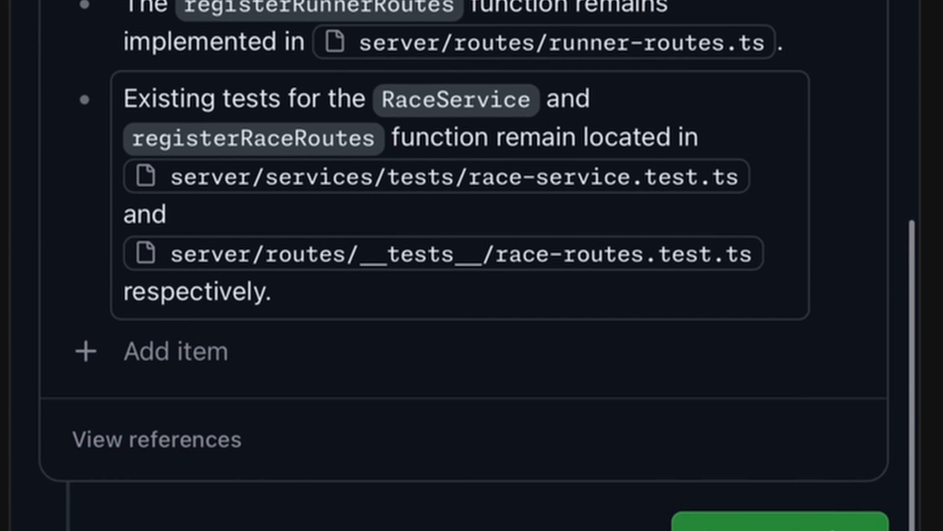
scroll(down, 3)
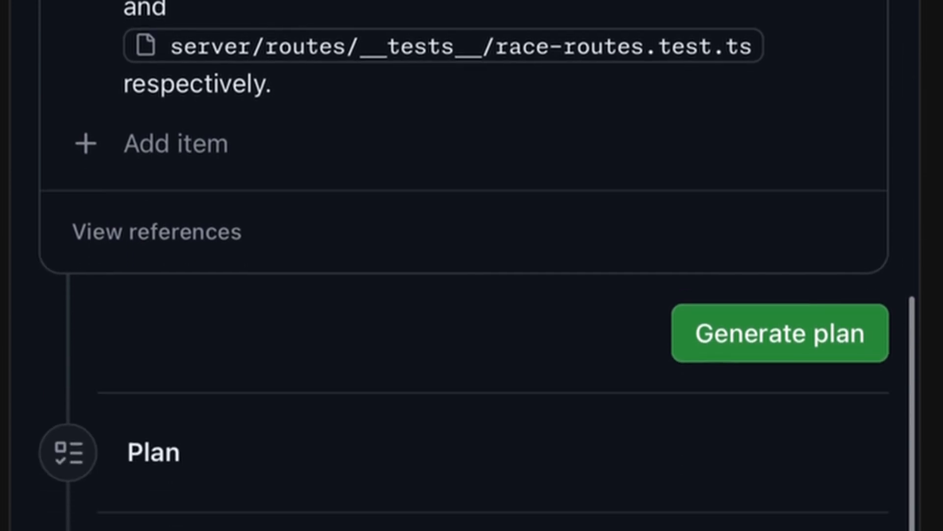
- Add the 'Ensure console error is suppressed' specification item and generate the plan
click(173, 143)
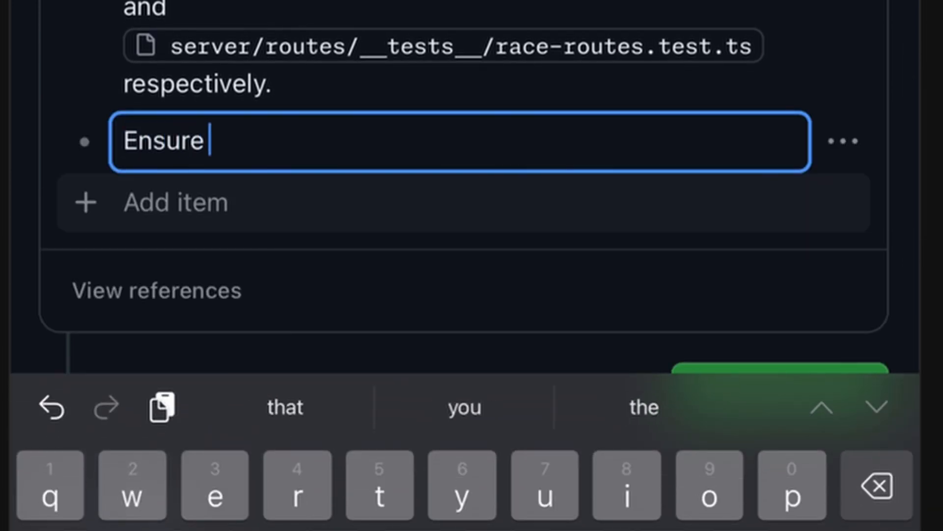
text(console error is suppressed)
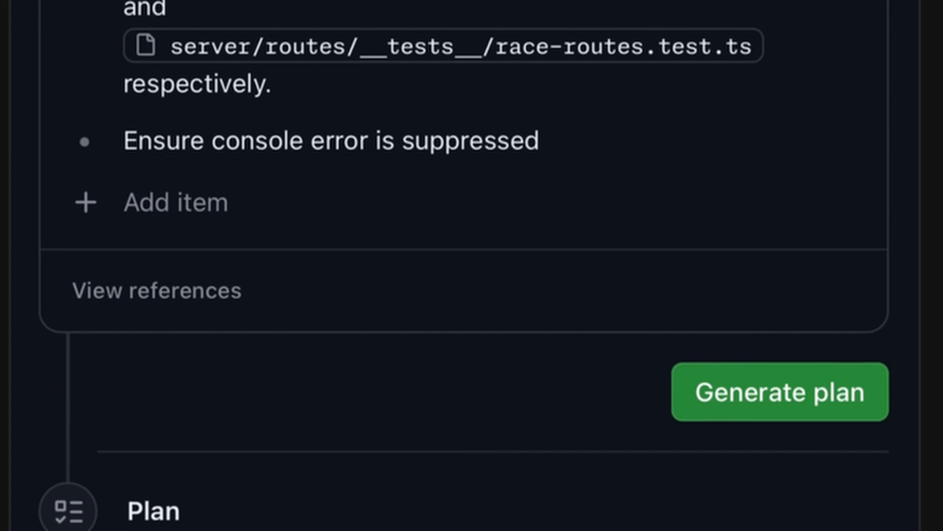
click(780, 392)
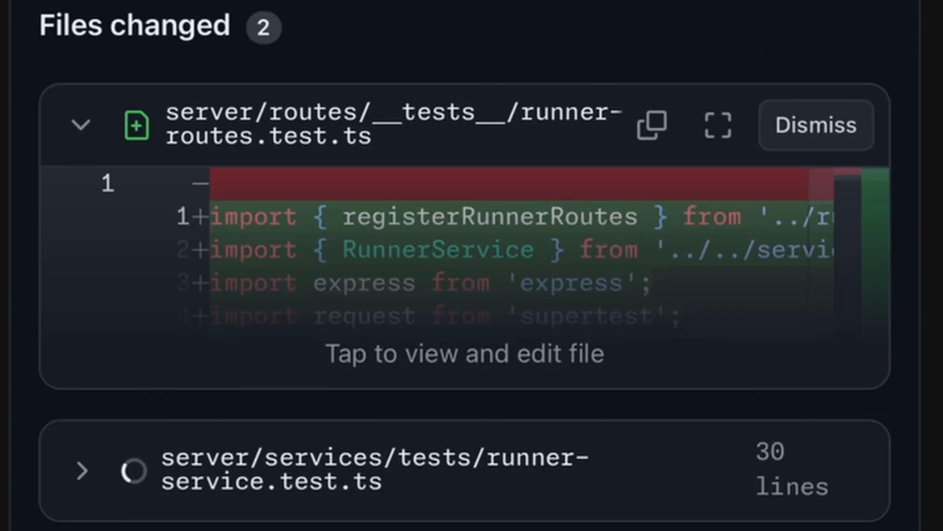
- Read through the generated runner-routes.test.ts diff
click(457, 354)
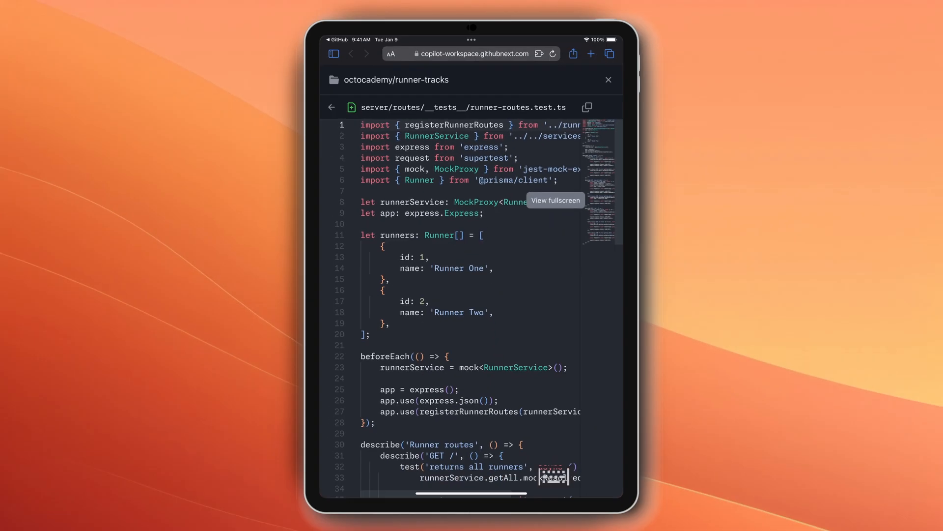
scroll(down, 3)
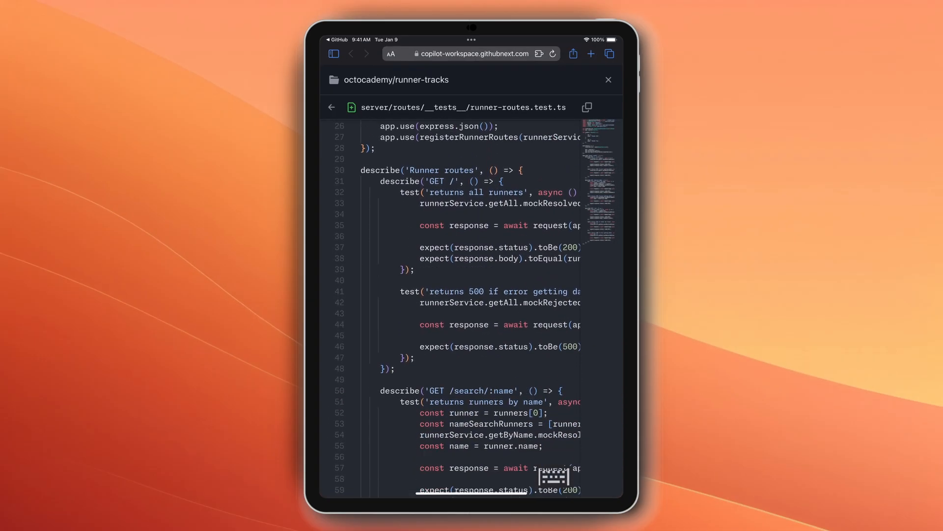
scroll(down, 3)
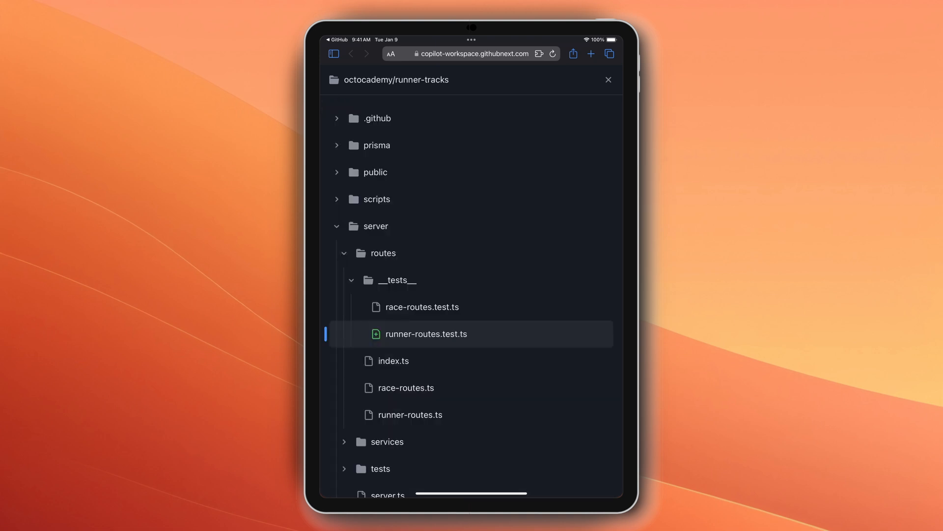
- Read through the generated runner-service.test.ts file from the file explorer
scroll(down, 3)
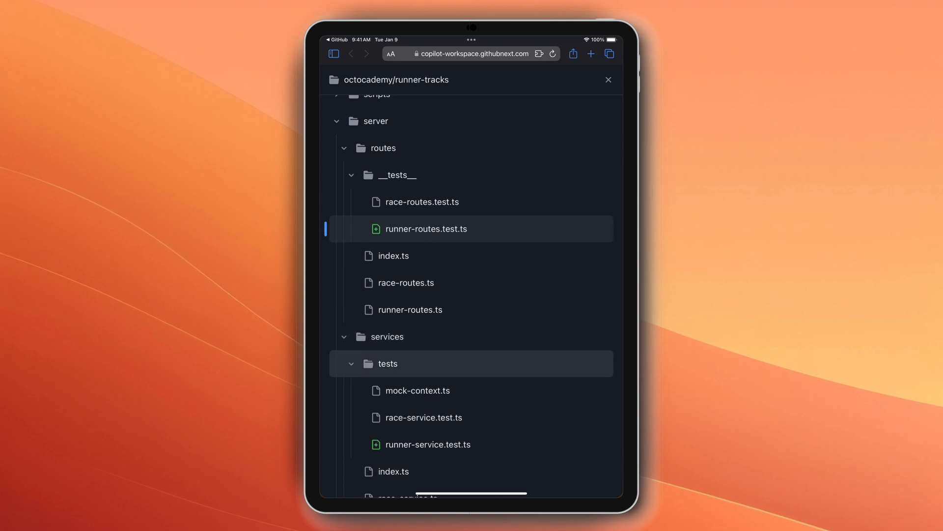
click(428, 444)
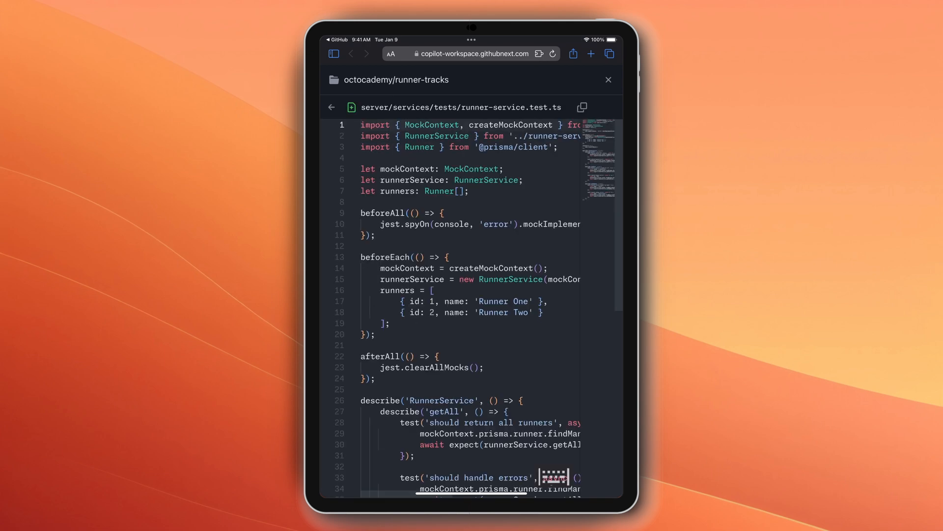
scroll(down, 3)
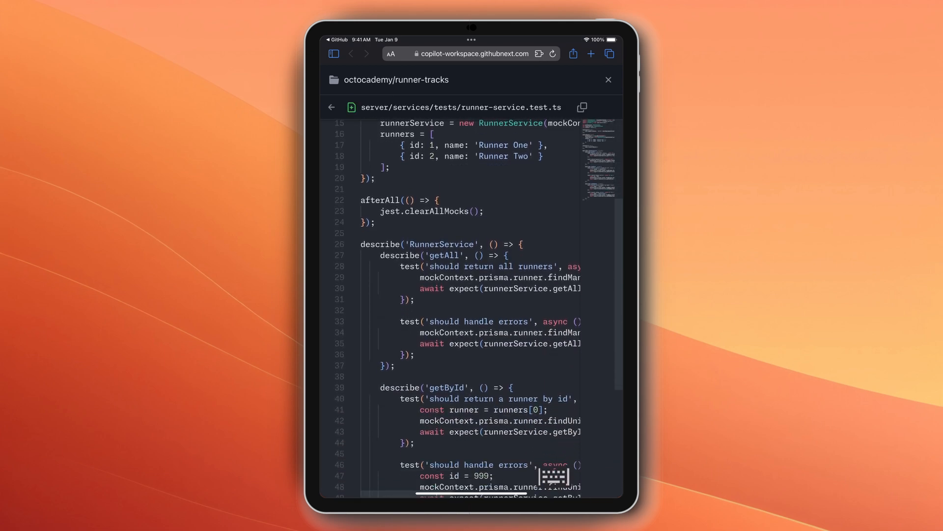
scroll(down, 3)
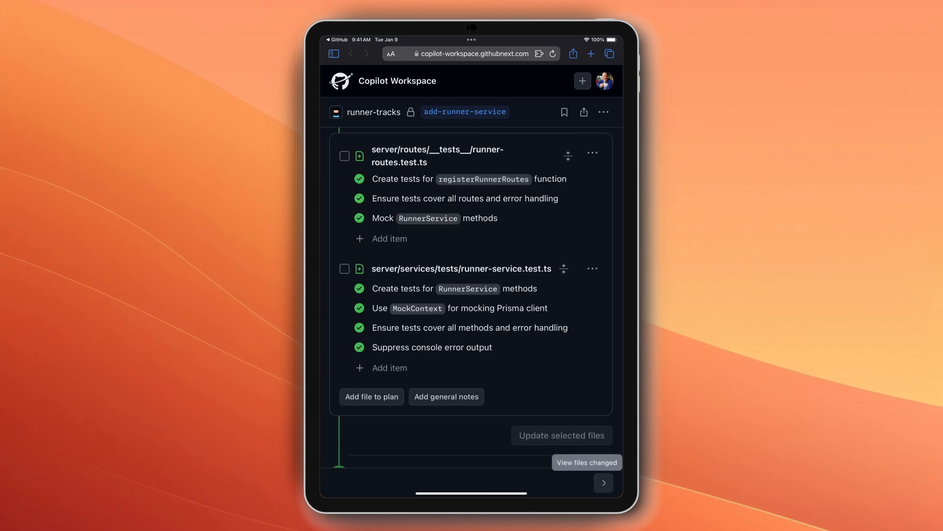
- Run 'npm run test' in a workspace terminal
scroll(down, 3)
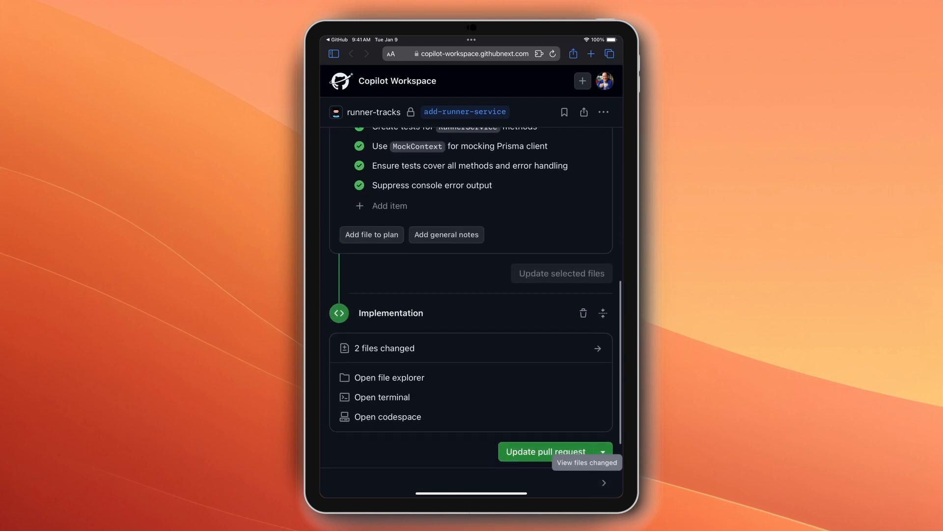
click(382, 397)
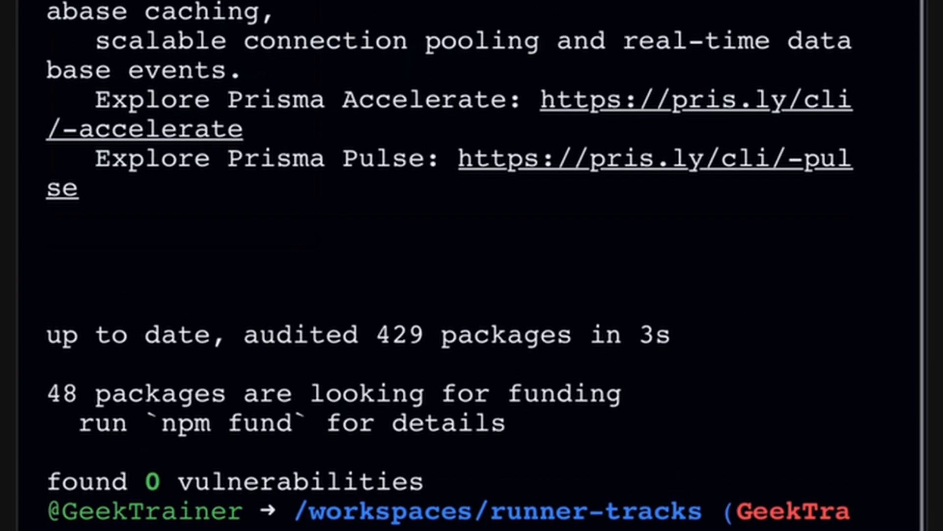
text(npm run test)
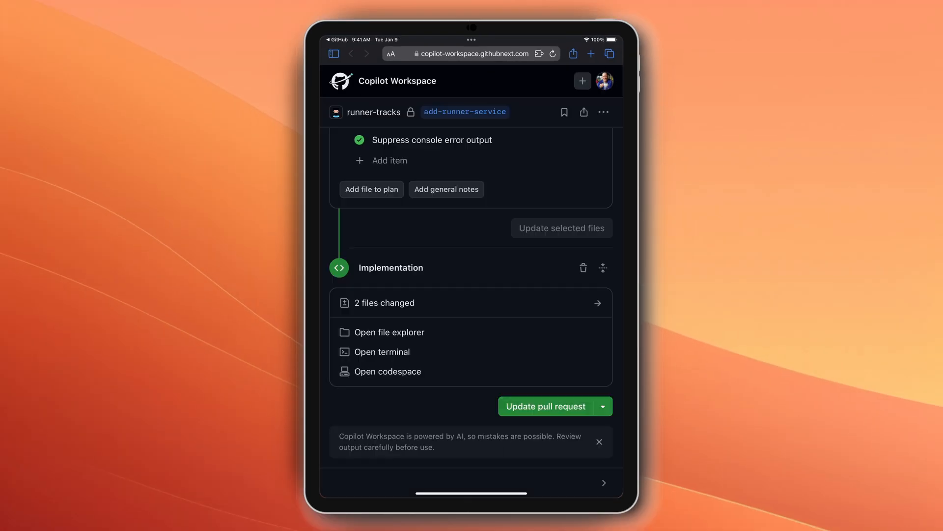
- Create pull request 'Add tests for runner route and service' on a new branch
click(605, 406)
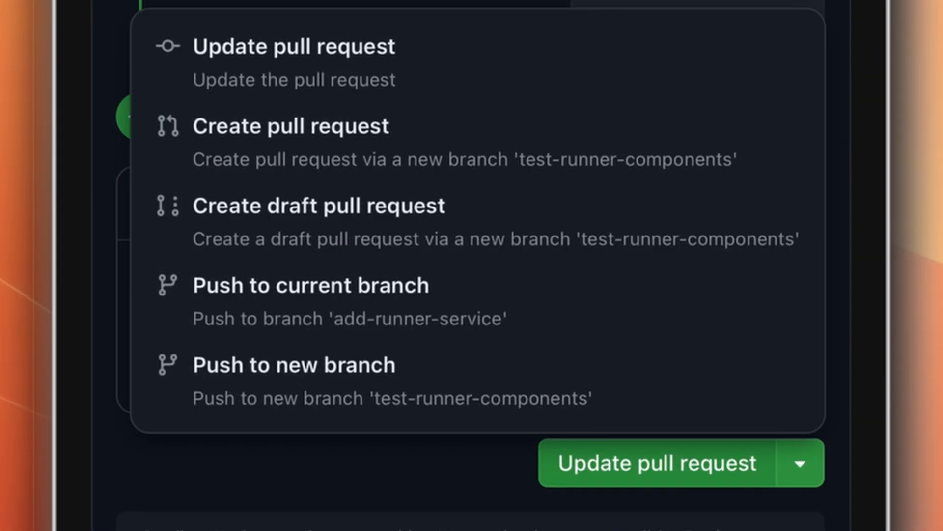
click(290, 126)
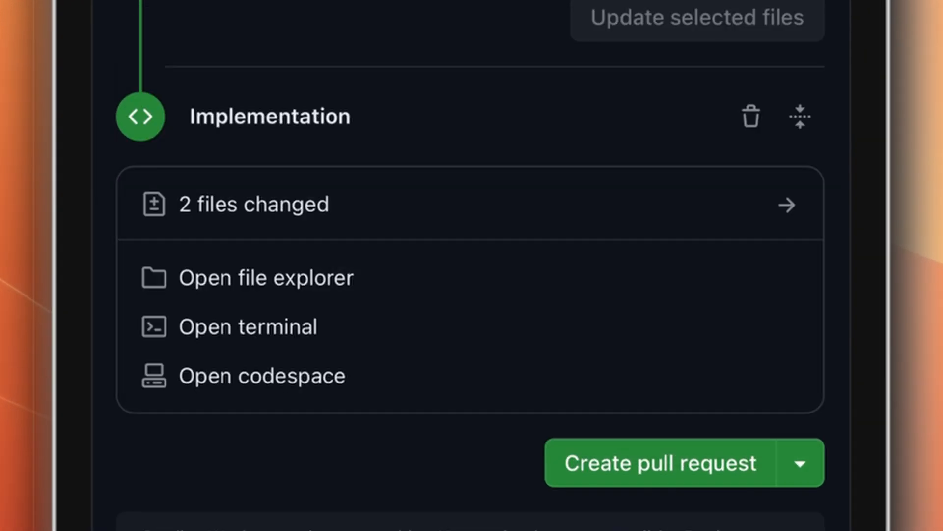
click(660, 462)
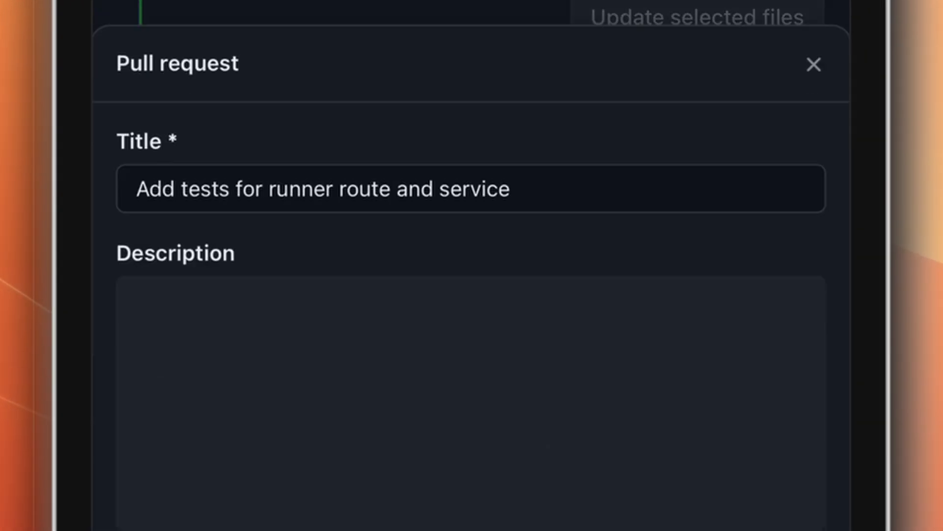
scroll(down, 3)
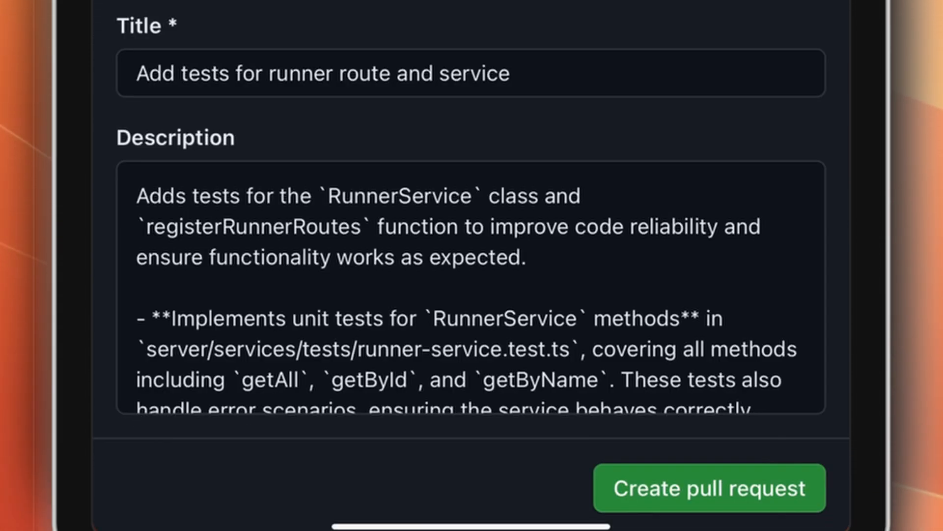
click(710, 489)
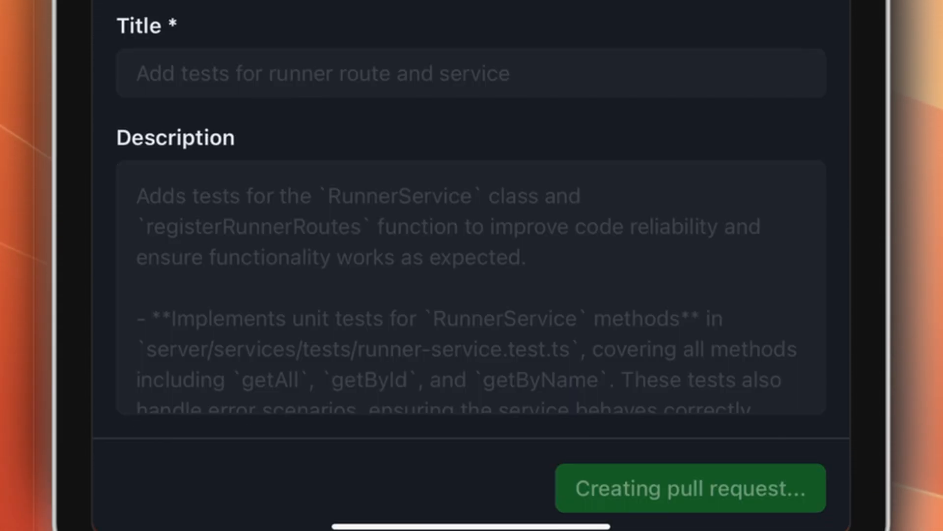